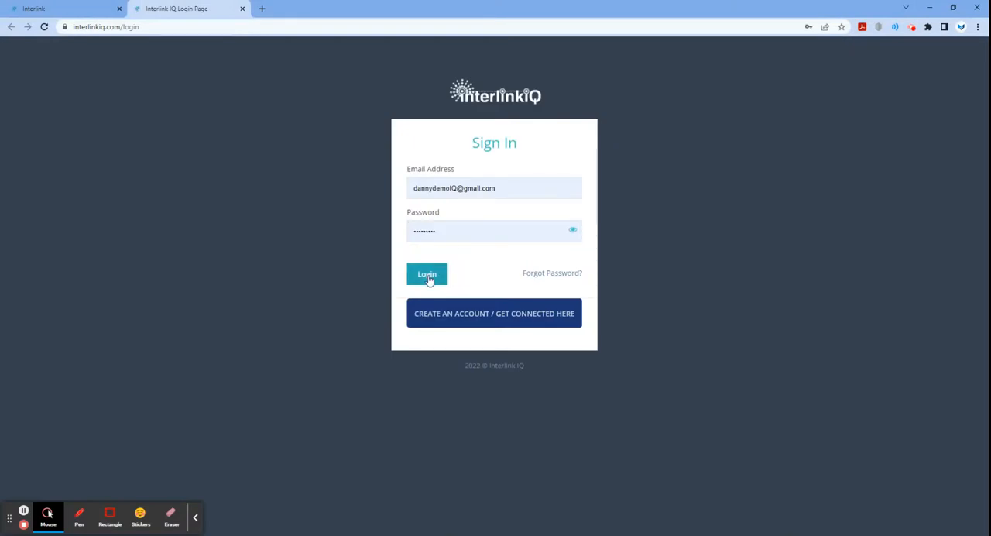
- Log in as Danny Demo and go from My Profile to the Dashboard
{"action": "left_click", "coordinate": [427, 272]}
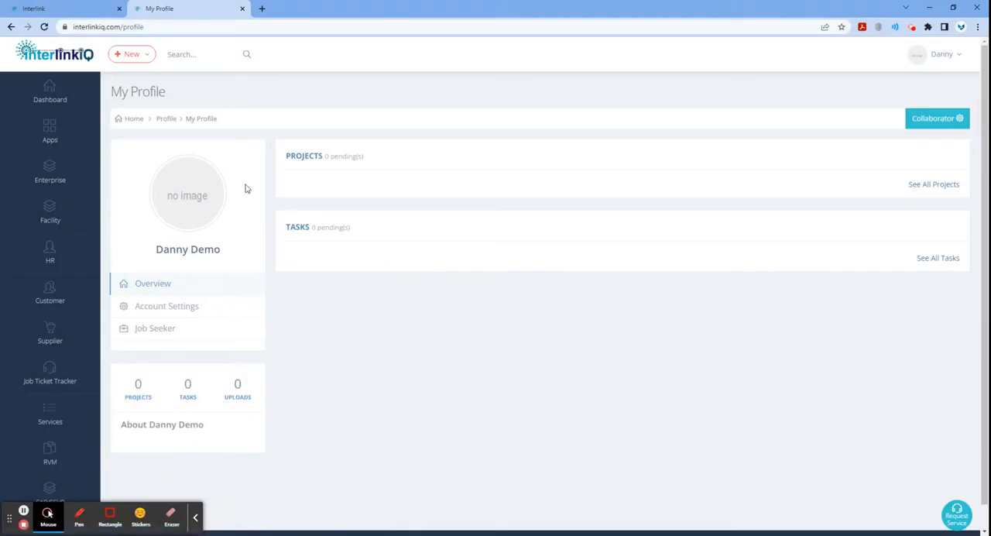
{"action": "left_click", "coordinate": [49, 91]}
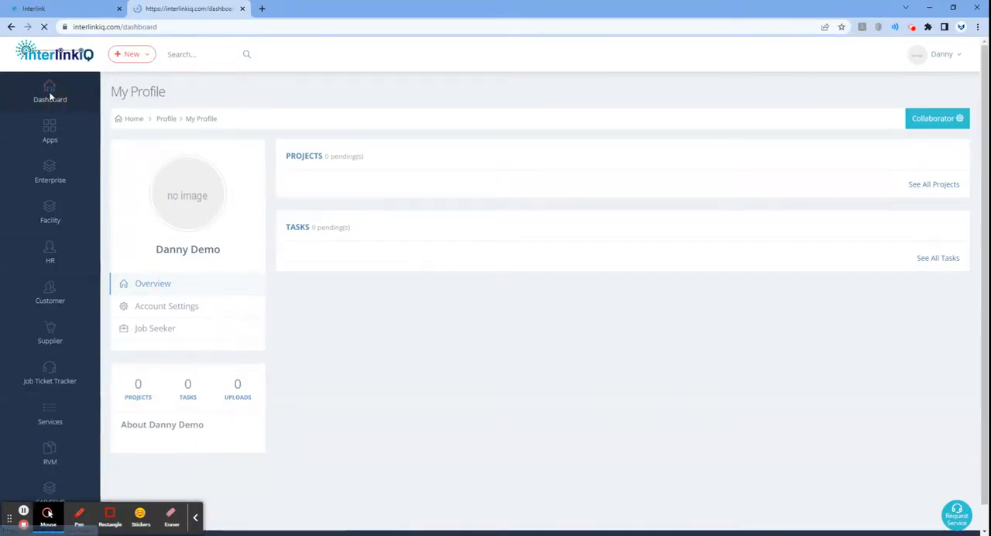
- Expand SQF - Food Manufacturing through Module 2 and 2.1 Management Commitment down to 2.1.1 Management Responsibility
{"action": "left_click", "coordinate": [50, 88]}
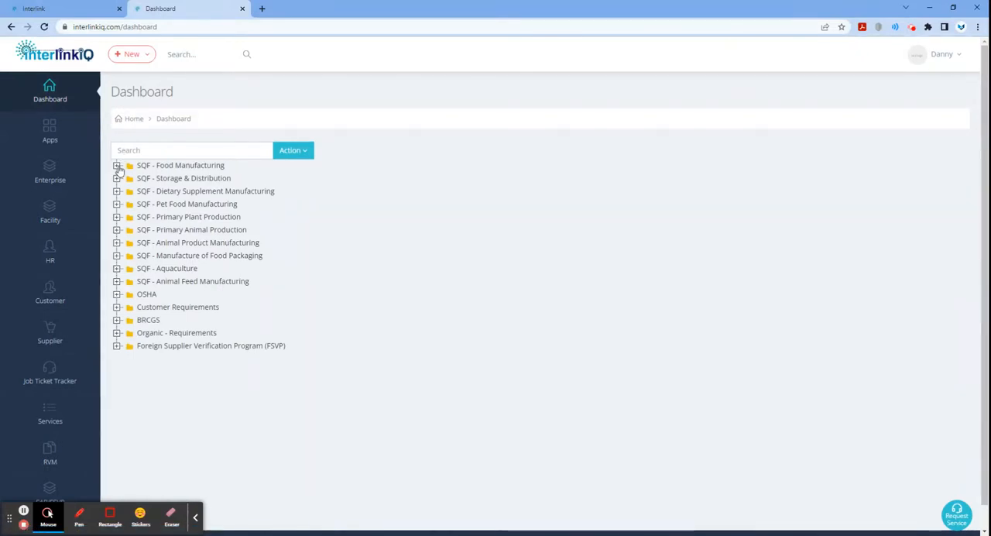
{"action": "left_click", "coordinate": [118, 166]}
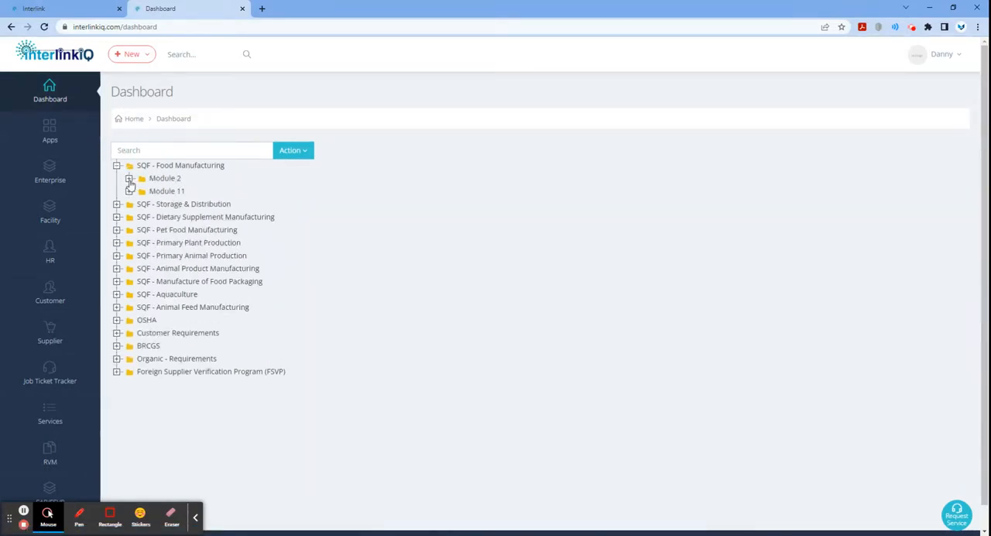
{"action": "left_click", "coordinate": [130, 178]}
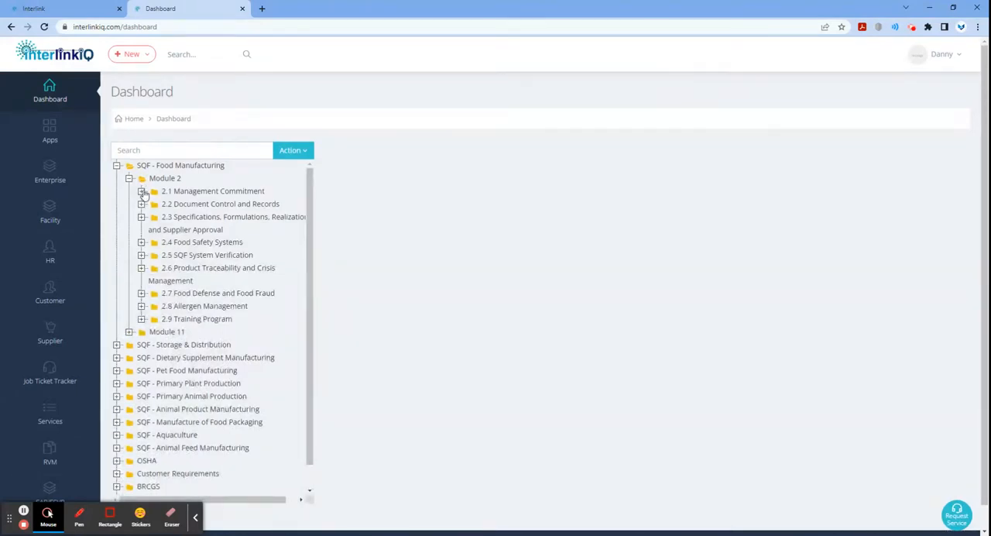
{"action": "left_click", "coordinate": [143, 190]}
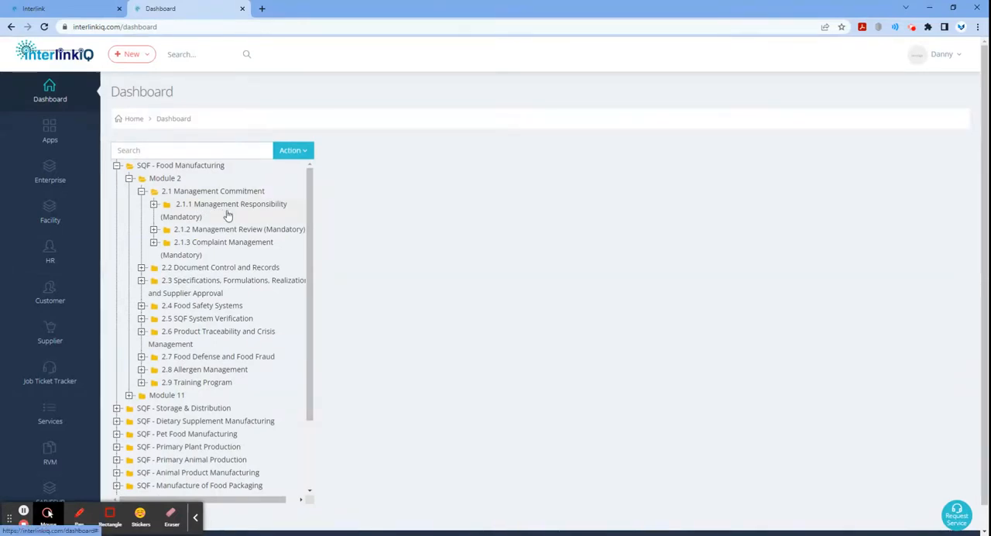
{"action": "mouse_move", "coordinate": [277, 218]}
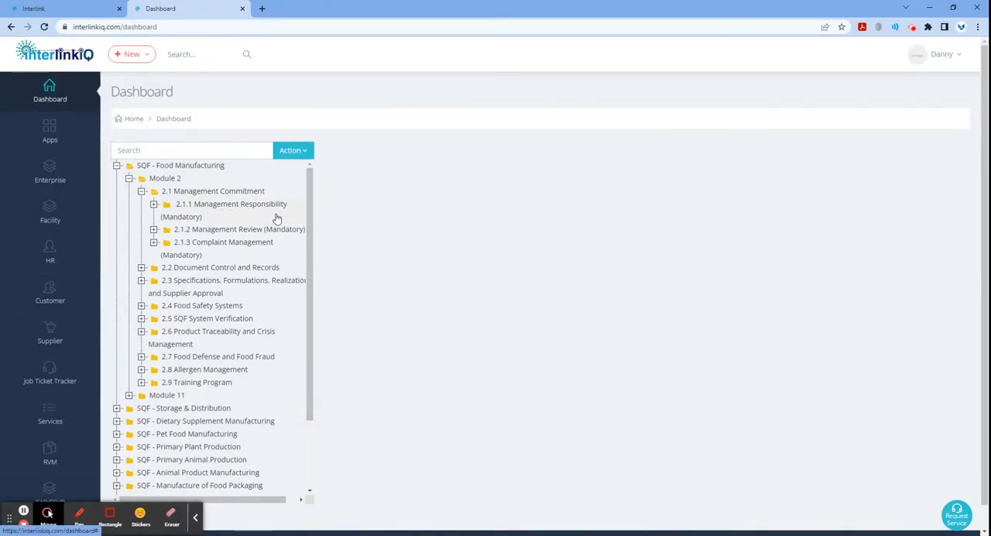
{"action": "mouse_move", "coordinate": [285, 250]}
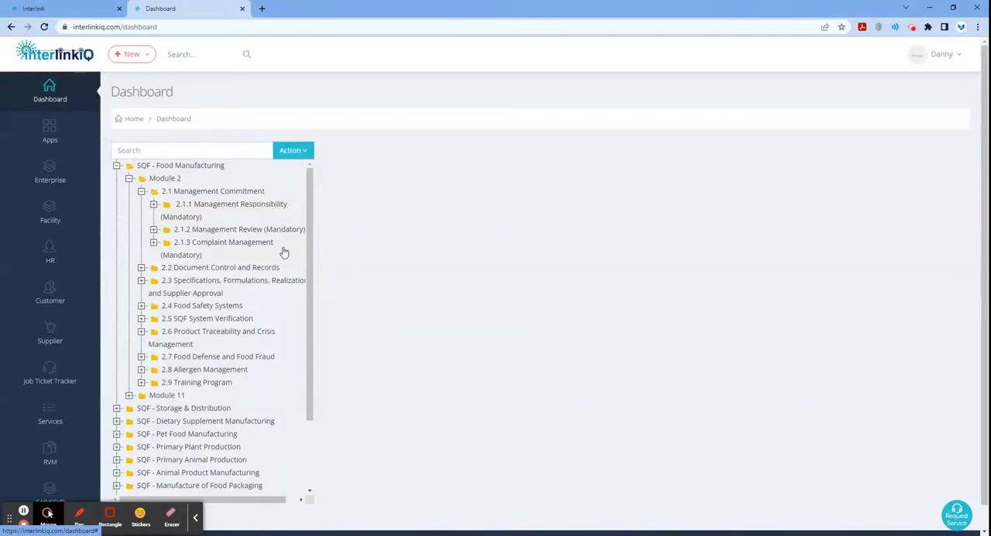
{"action": "mouse_move", "coordinate": [279, 241]}
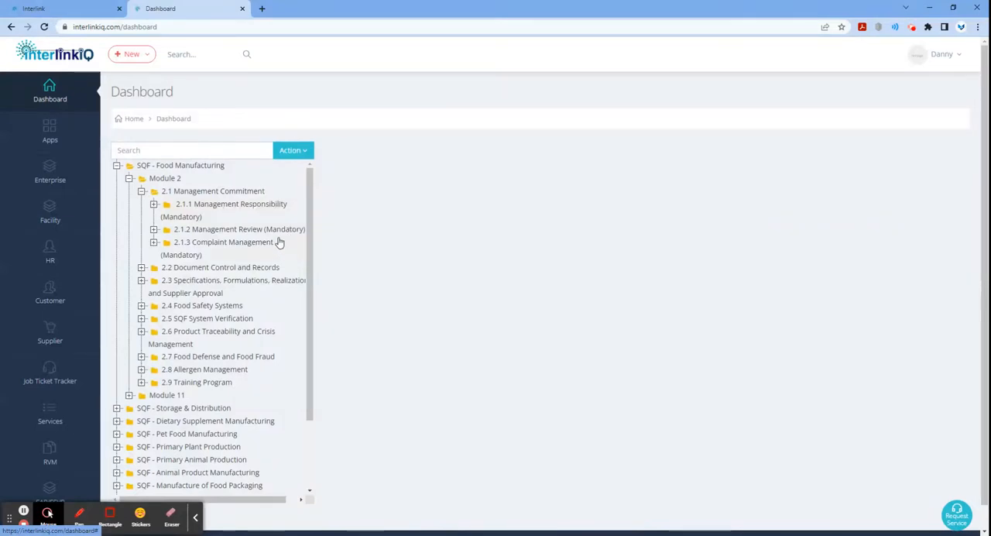
{"action": "mouse_move", "coordinate": [266, 211]}
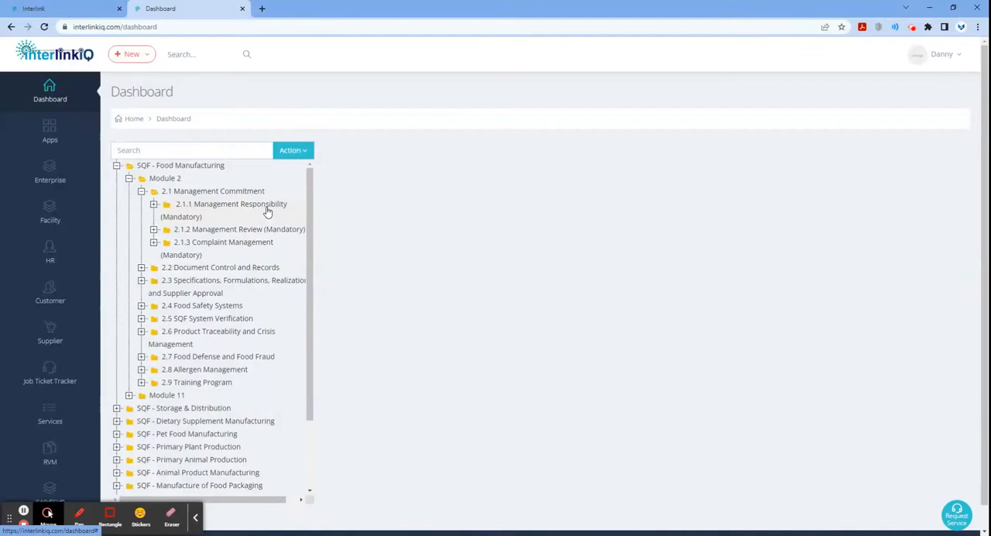
{"action": "mouse_move", "coordinate": [279, 233]}
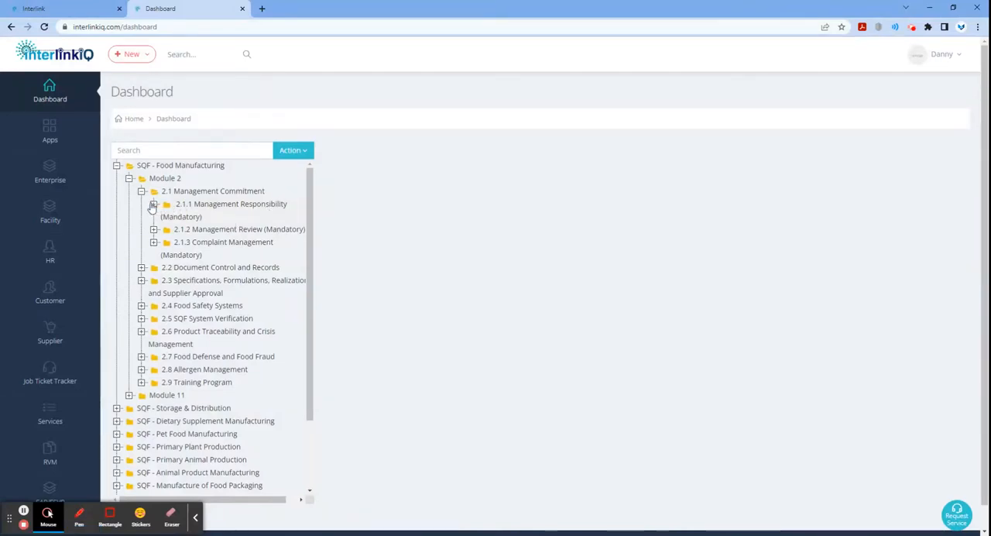
{"action": "left_click", "coordinate": [153, 204]}
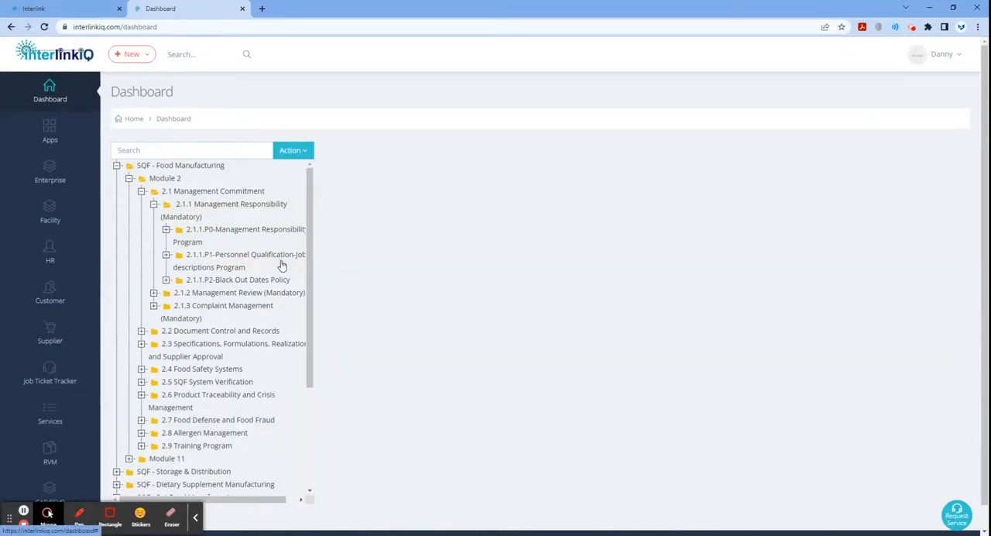
{"action": "mouse_move", "coordinate": [300, 285]}
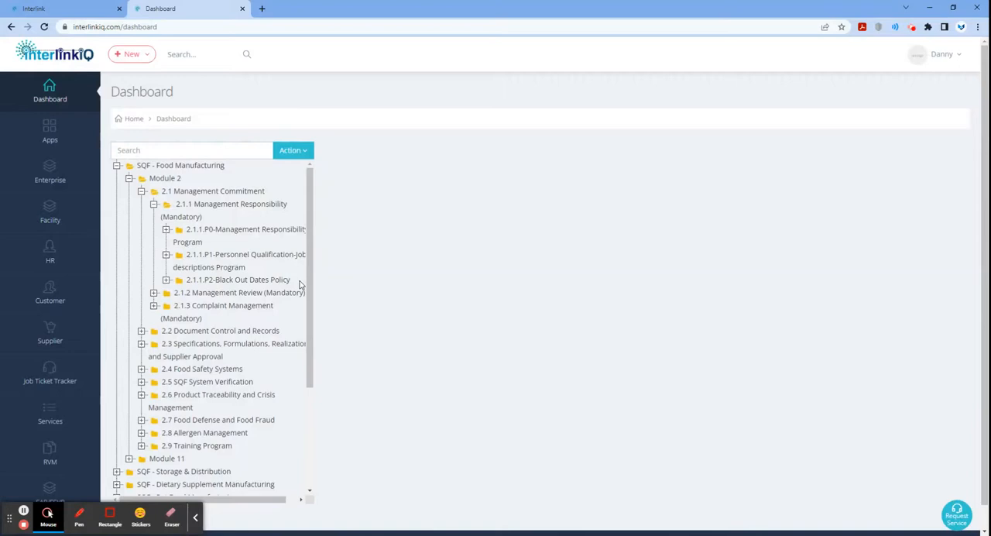
- Show the 2.1.1.P0-Management Responsibility Program details and expand its branch of forms
{"action": "left_click", "coordinate": [240, 235]}
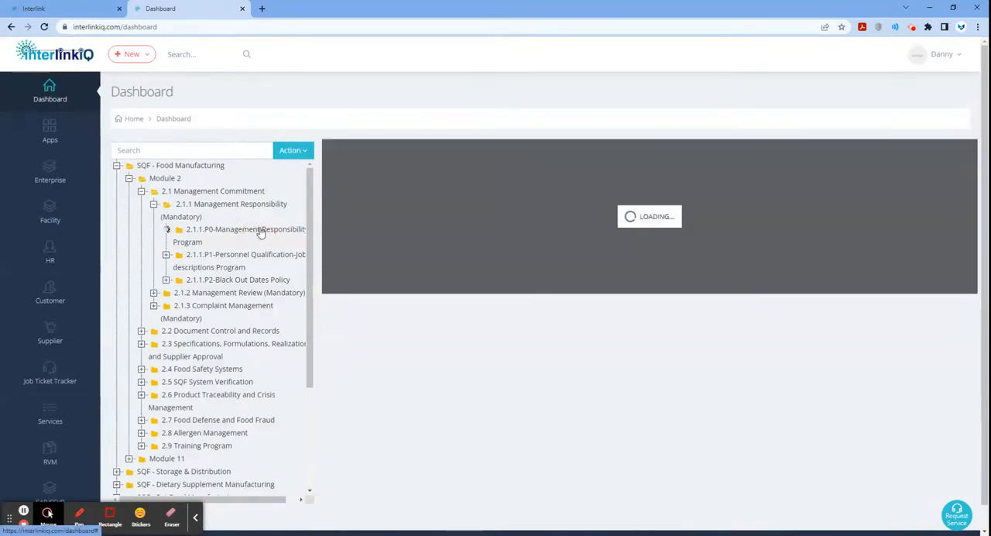
{"action": "left_click", "coordinate": [167, 229]}
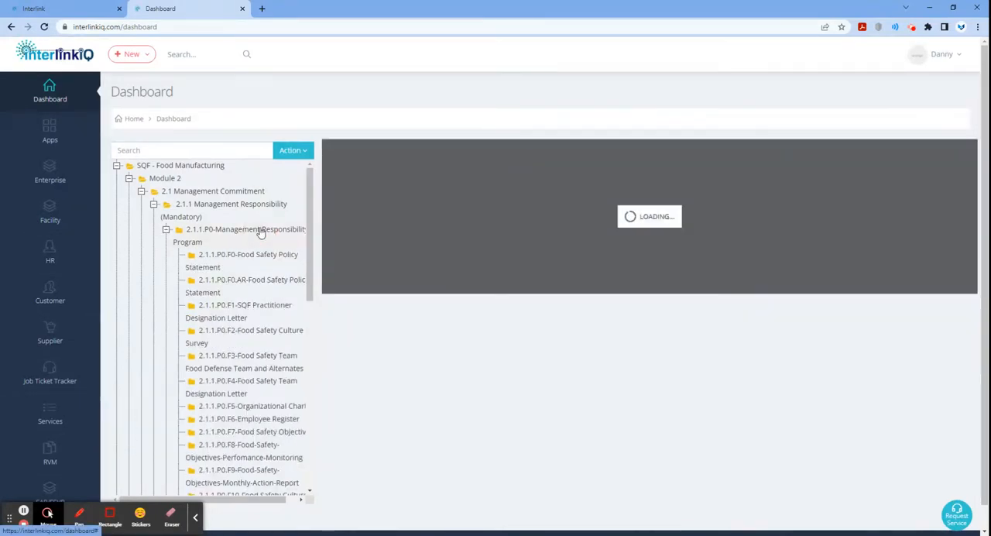
{"action": "left_click", "coordinate": [246, 235]}
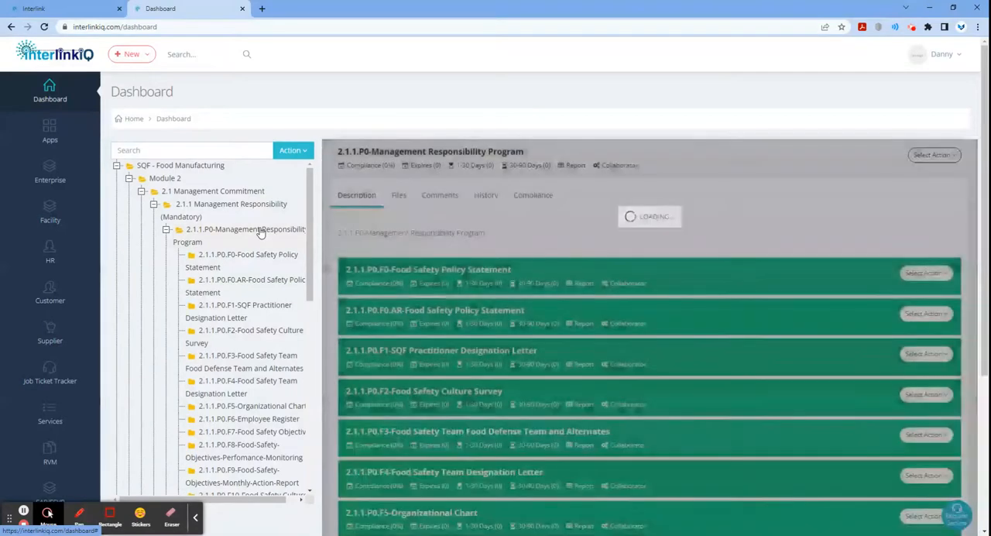
{"action": "left_click", "coordinate": [245, 235]}
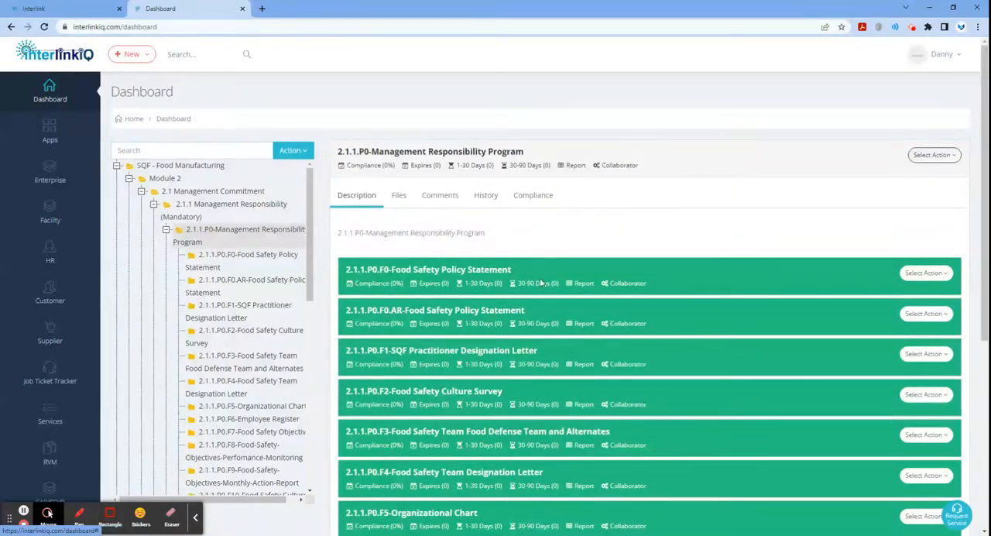
- Review the program's Description, Files, Comments, History and Compliance information
{"action": "scroll", "scroll_direction": "down", "scroll_amount": 3}
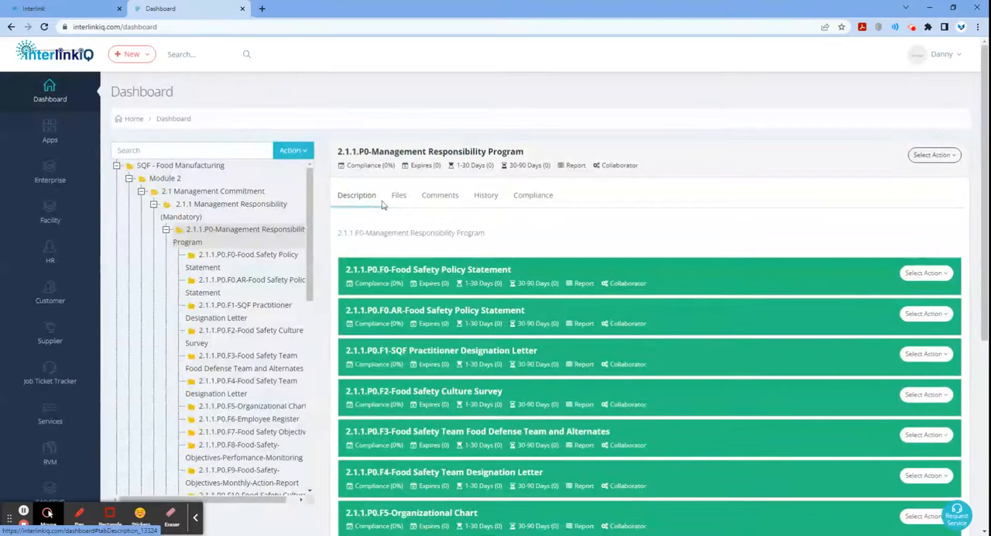
{"action": "left_click", "coordinate": [399, 195]}
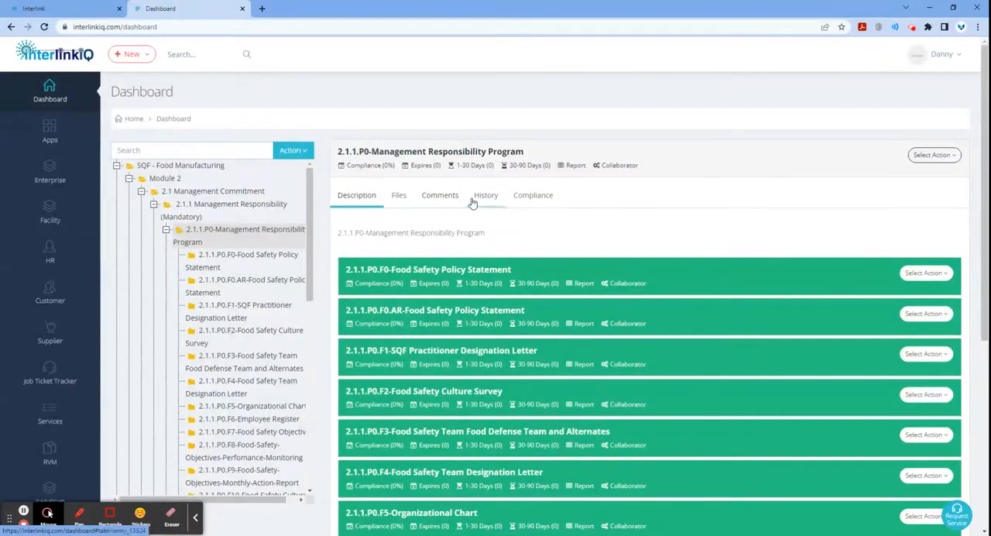
{"action": "left_click", "coordinate": [533, 195]}
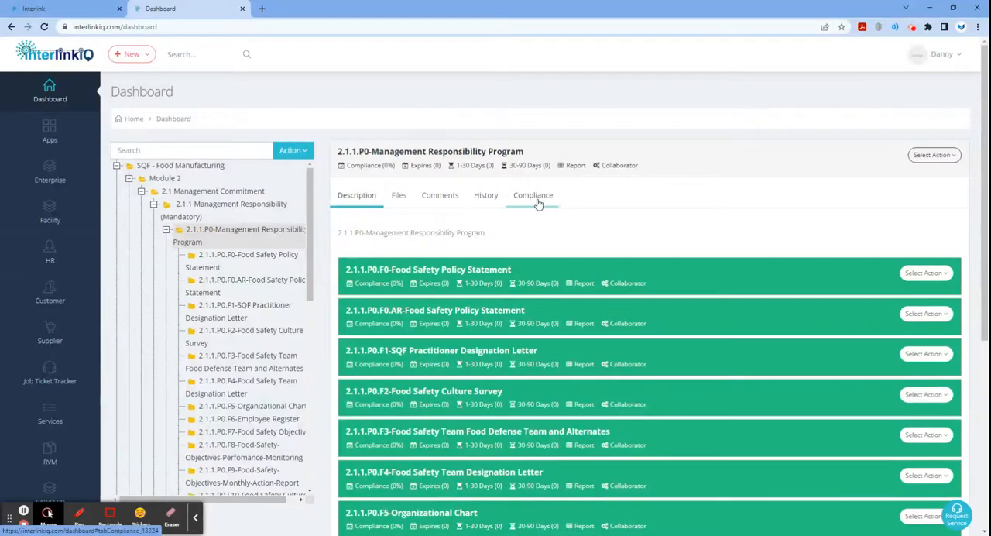
{"action": "scroll", "scroll_direction": "down", "scroll_amount": 3}
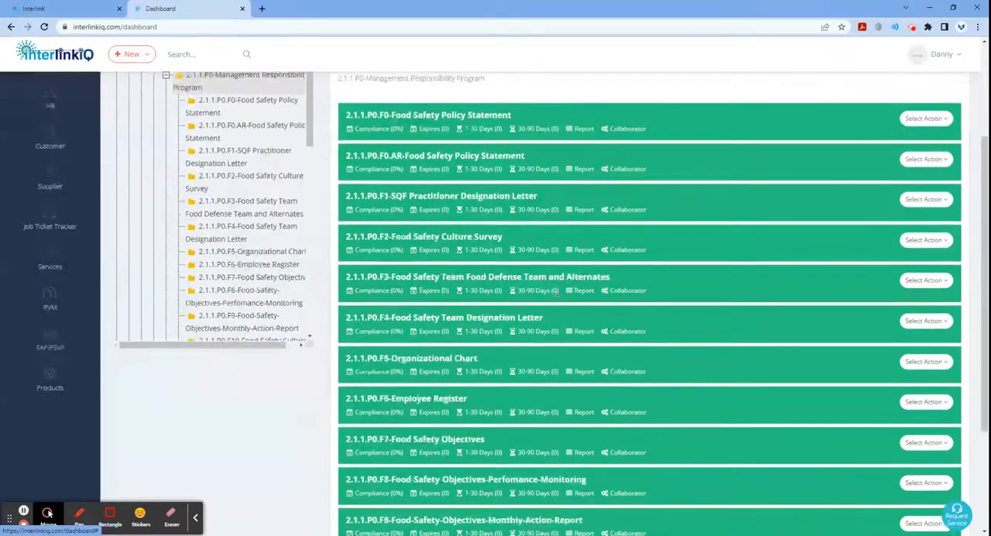
- Expand the Food Safety Culture Trend Analysis and lesson details, then start a blank Service Request
{"action": "scroll", "scroll_direction": "down", "scroll_amount": 3}
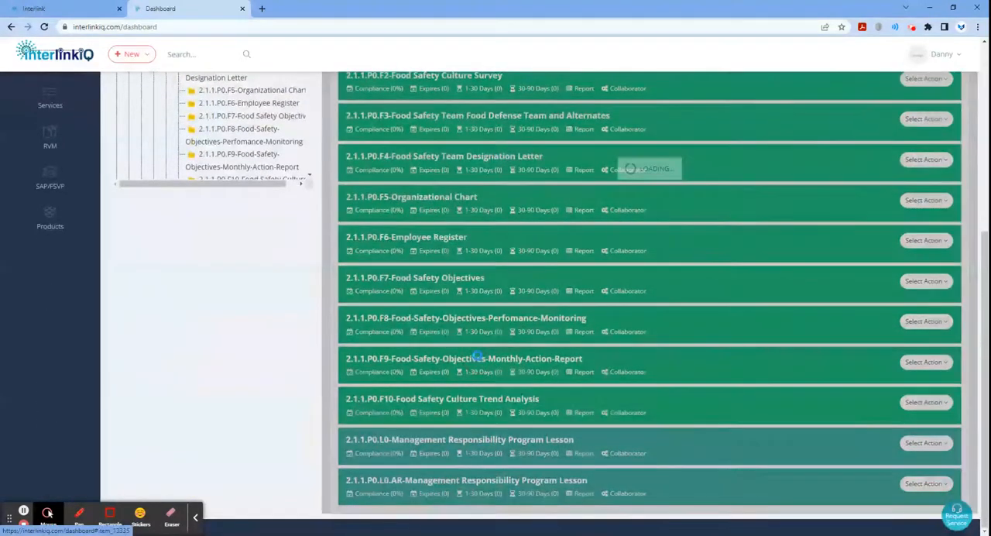
{"action": "left_click", "coordinate": [464, 358]}
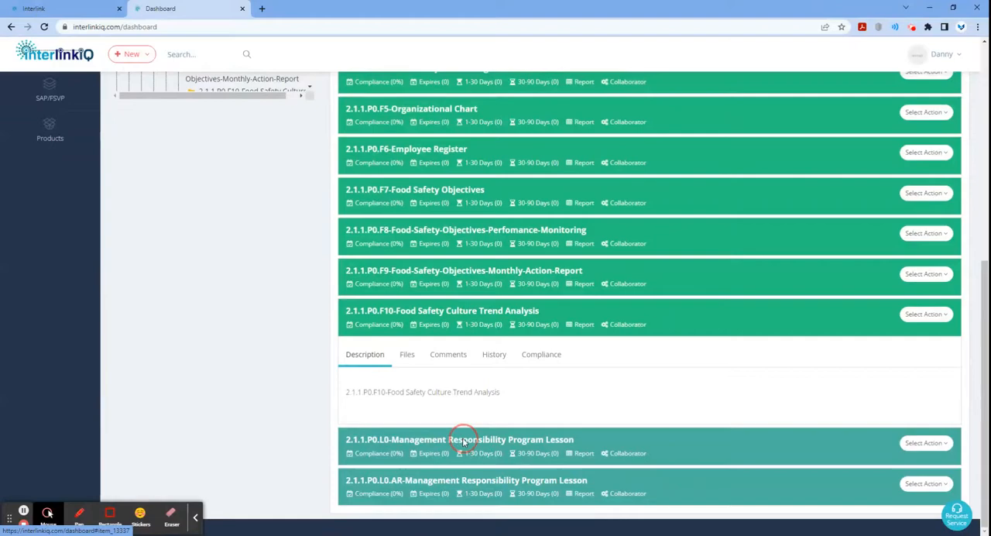
{"action": "scroll", "scroll_direction": "down", "scroll_amount": 3}
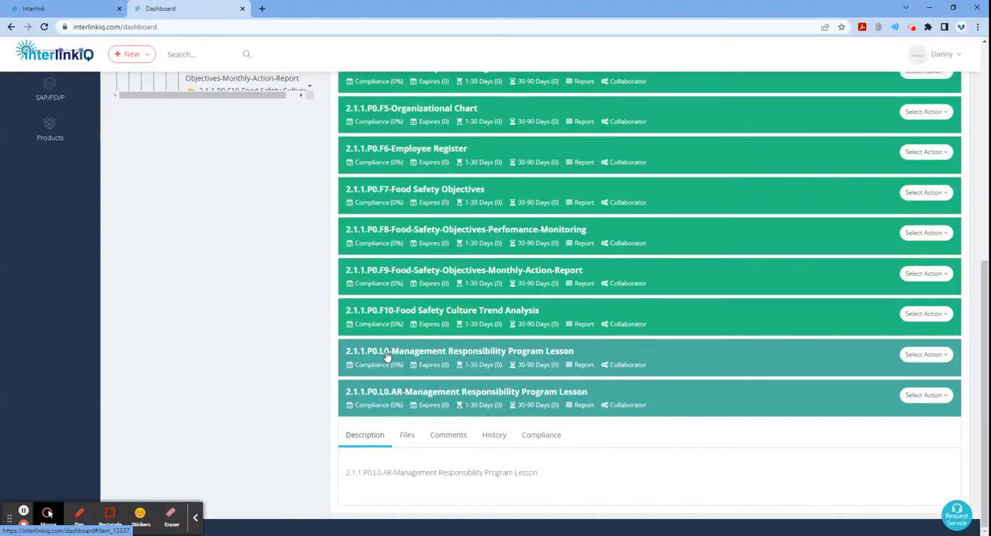
{"action": "mouse_move", "coordinate": [397, 396]}
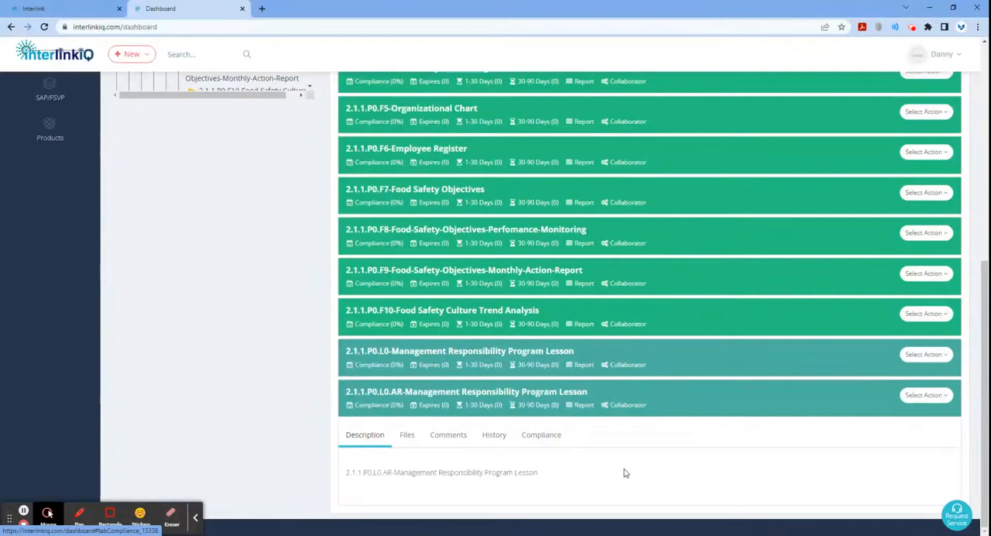
{"action": "mouse_move", "coordinate": [690, 489]}
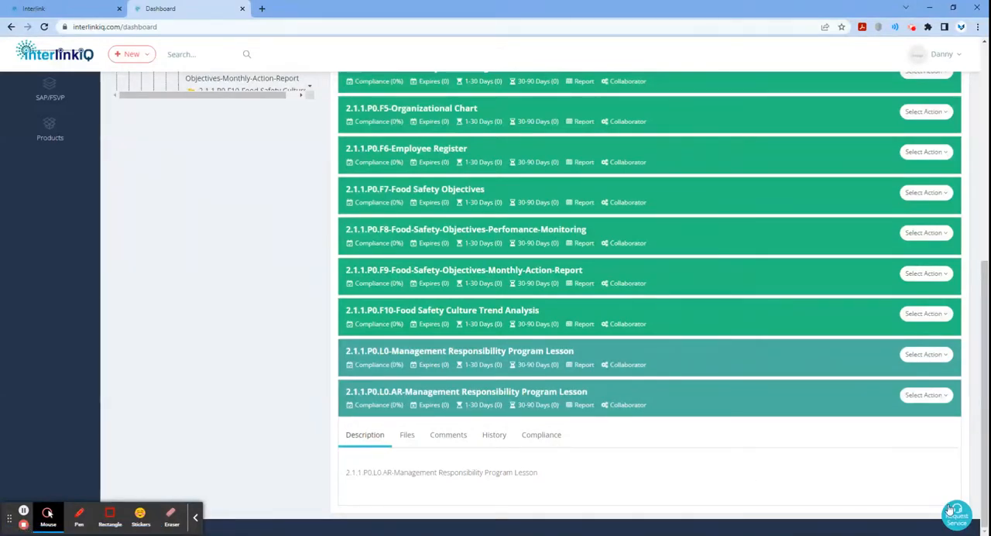
{"action": "left_click", "coordinate": [956, 514]}
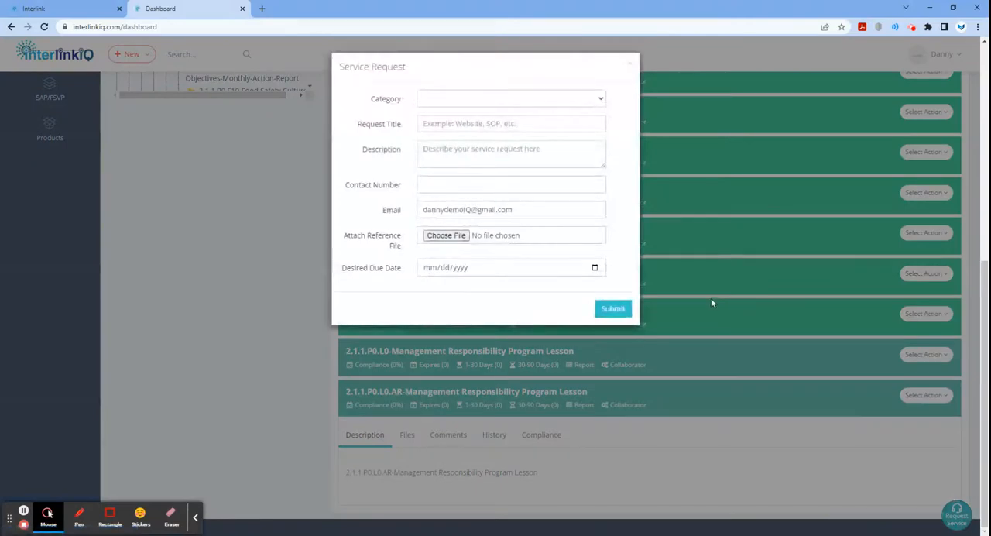
{"action": "mouse_move", "coordinate": [684, 295]}
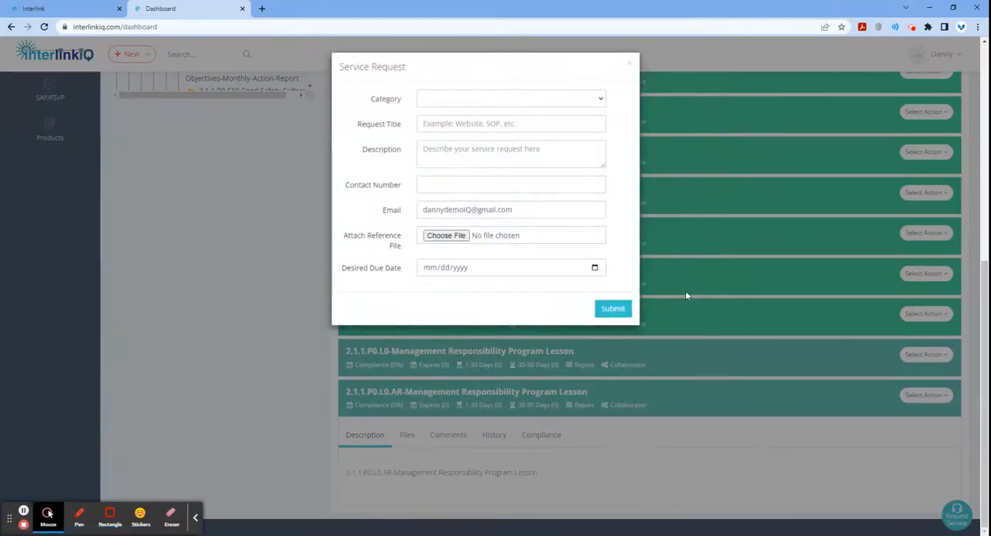